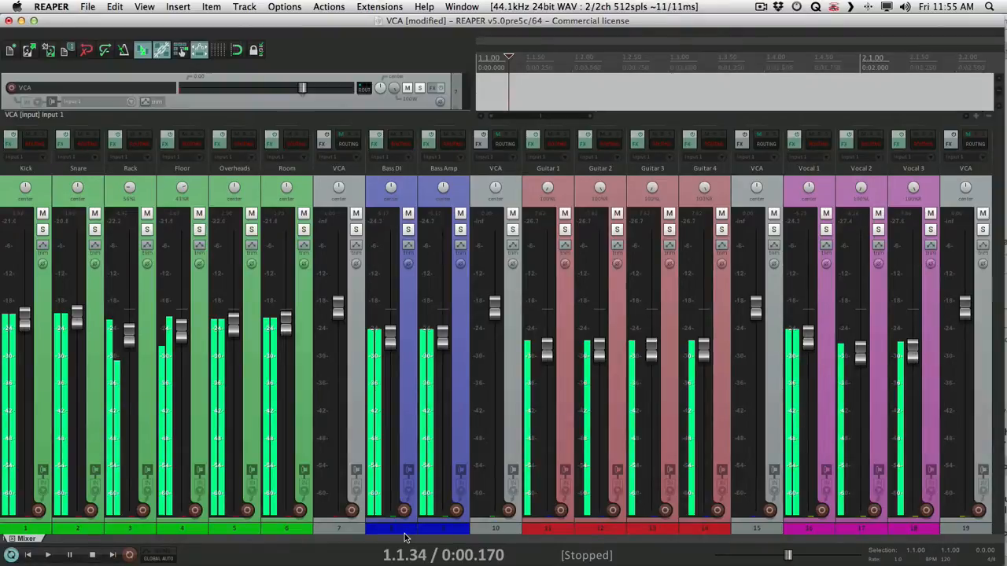
{"action": "mouse_move", "coordinate": [381, 486]}
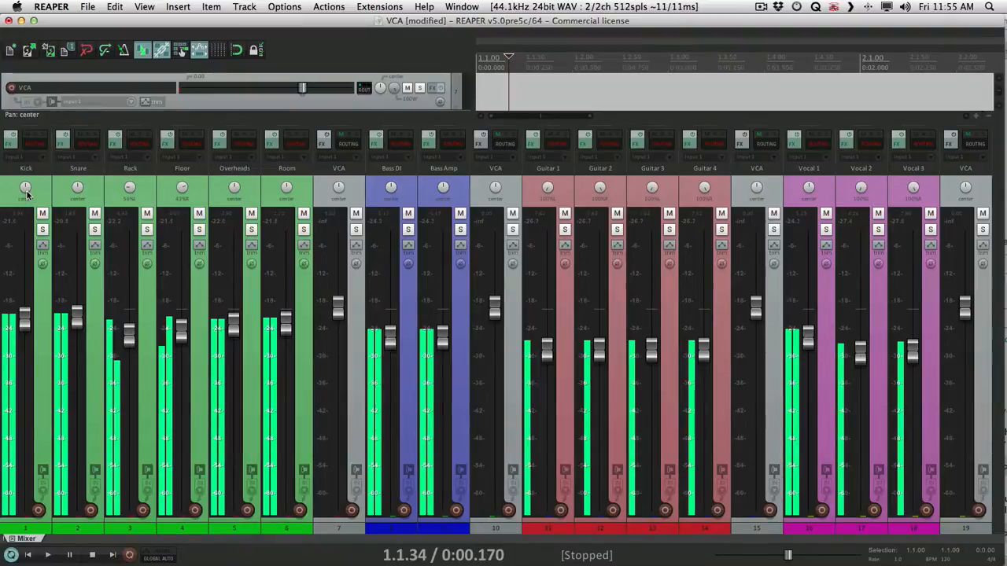
{"action": "mouse_move", "coordinate": [286, 201]}
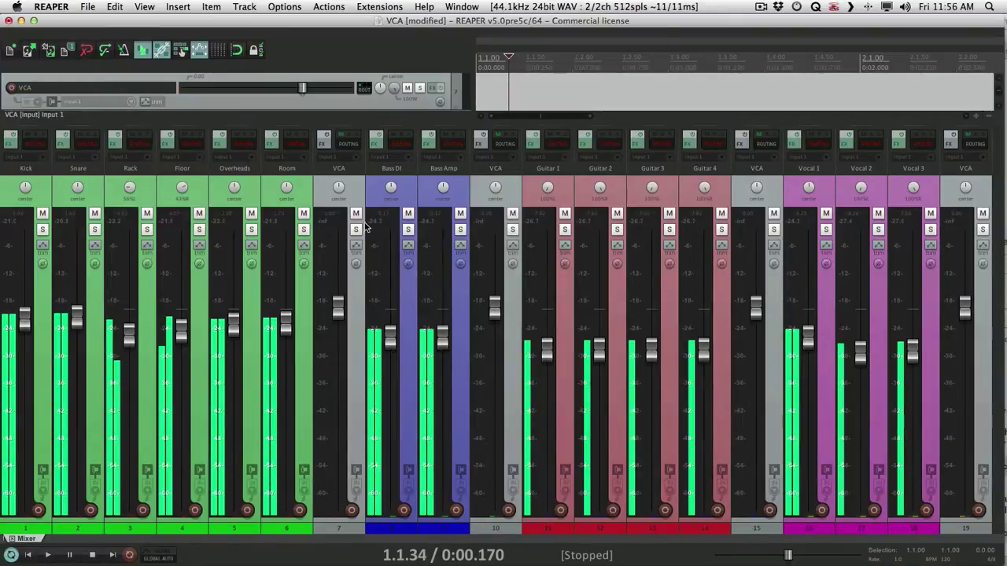
{"action": "mouse_move", "coordinate": [673, 242]}
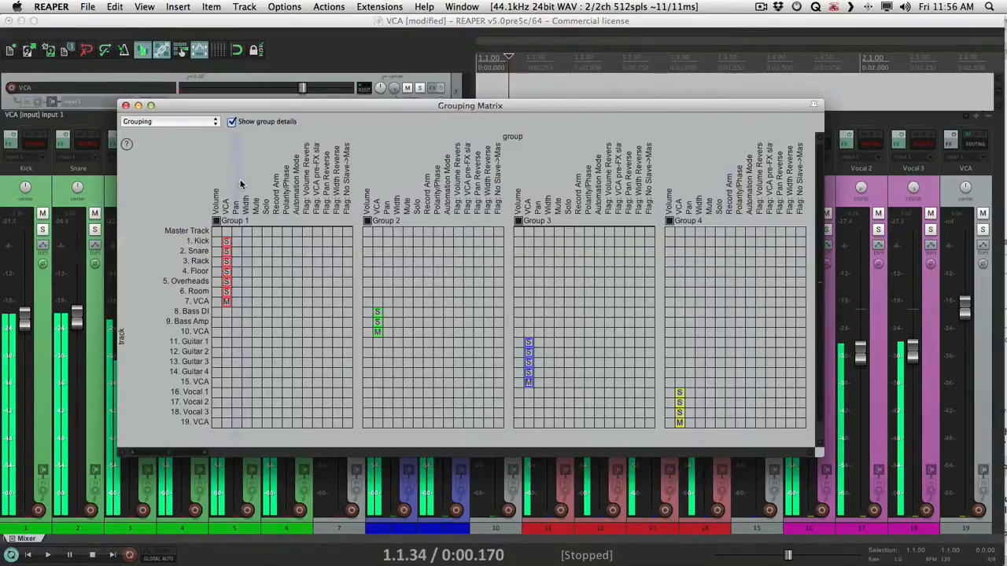
{"action": "mouse_move", "coordinate": [239, 250]}
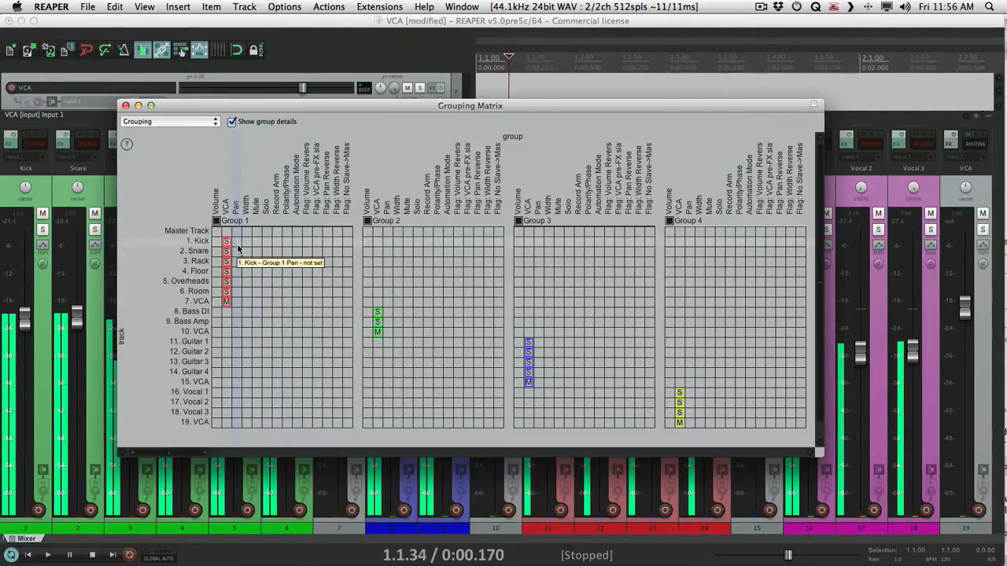
{"action": "mouse_move", "coordinate": [233, 303]}
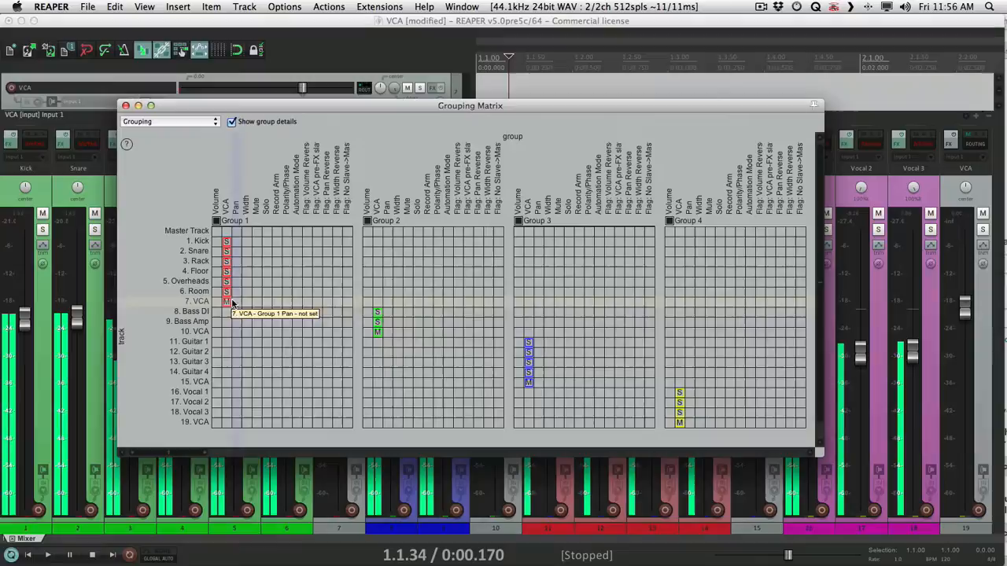
{"action": "mouse_move", "coordinate": [544, 370]}
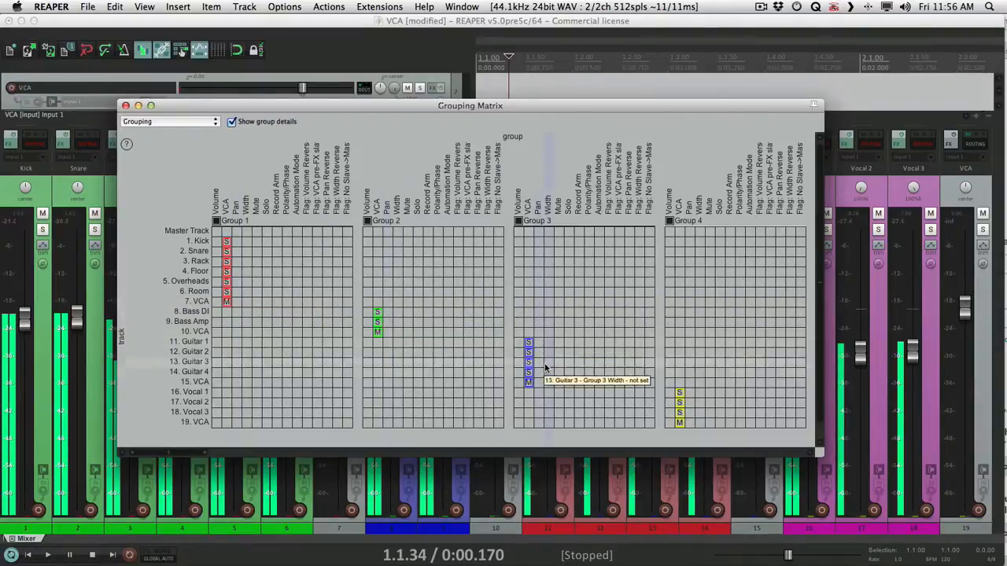
{"action": "mouse_move", "coordinate": [691, 417]}
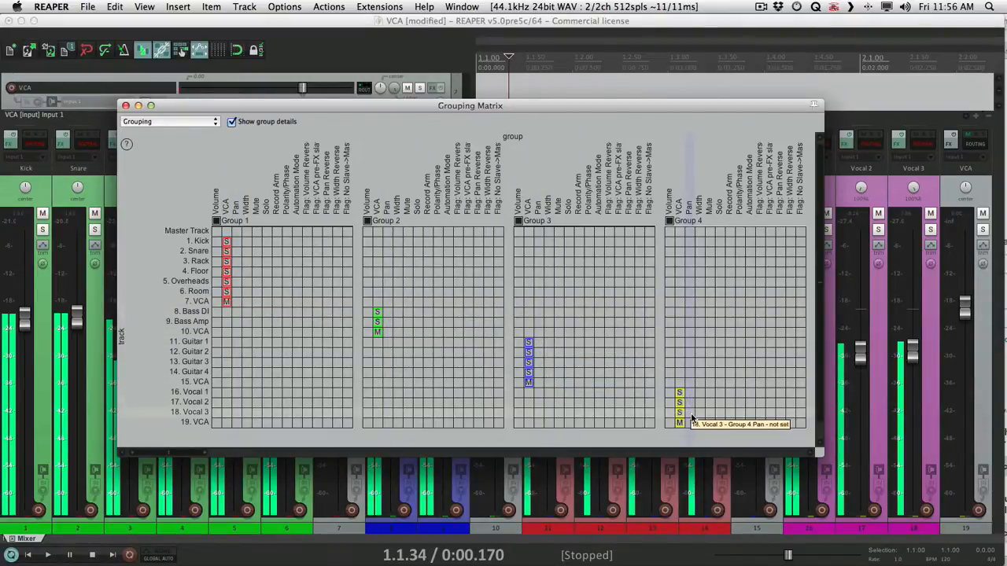
Step: Ride VCA 1 down then up so the whole drum group drops, rises and returns to level
{"action": "left_click", "coordinate": [126, 105]}
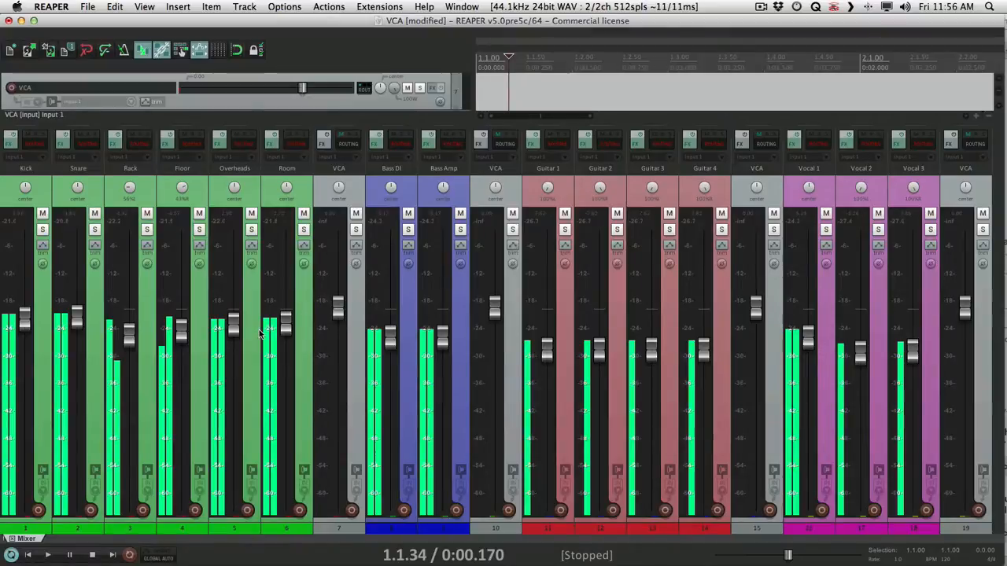
{"action": "mouse_move", "coordinate": [276, 340]}
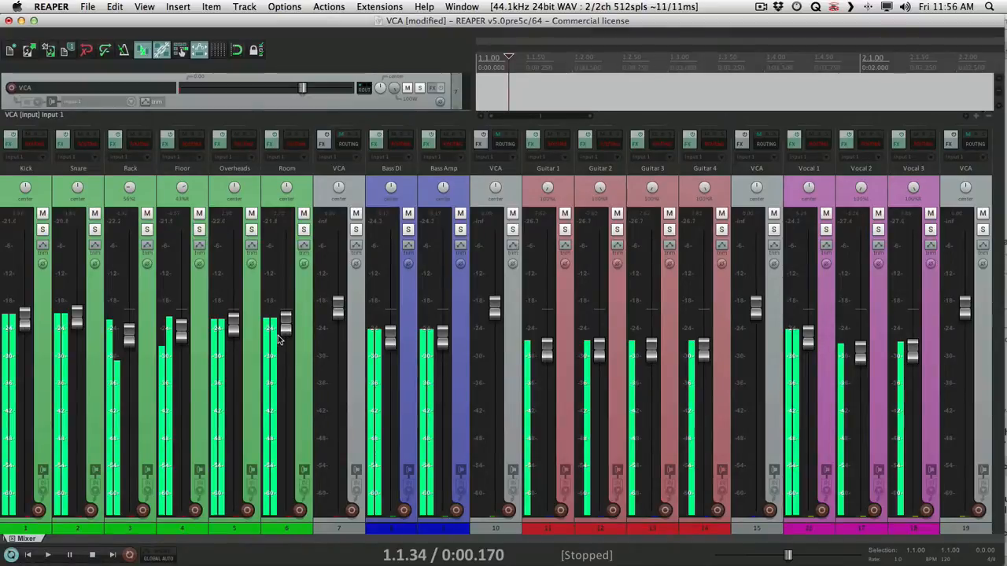
{"action": "mouse_move", "coordinate": [337, 315]}
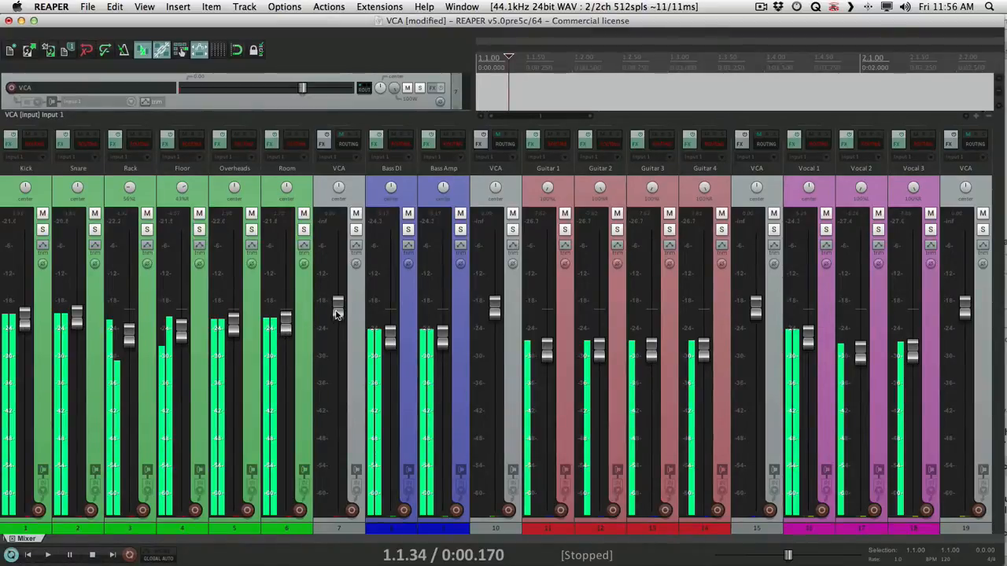
{"action": "left_click_drag", "start_coordinate": [338, 302], "coordinate": [333, 433]}
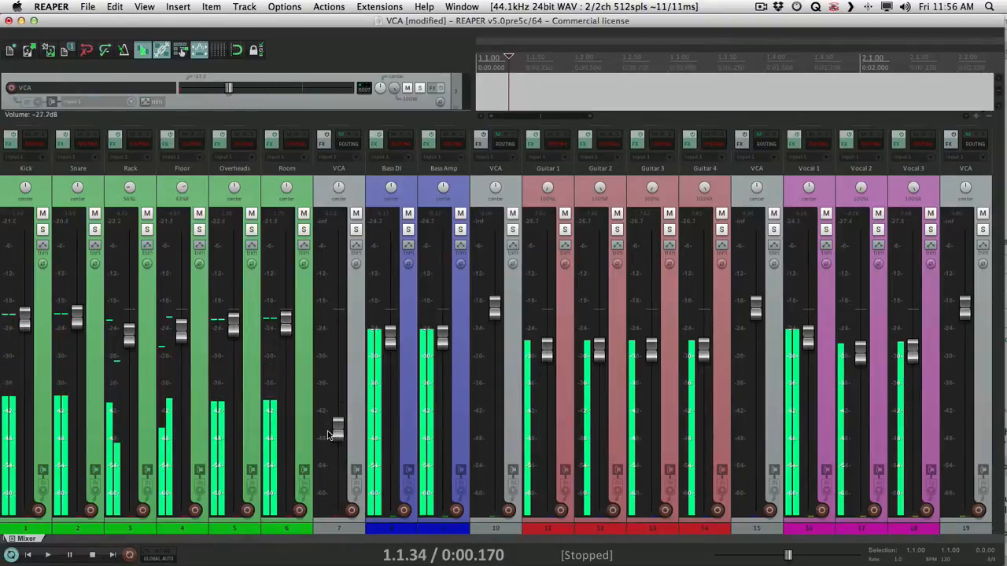
{"action": "left_click_drag", "start_coordinate": [228, 87], "coordinate": [218, 87]}
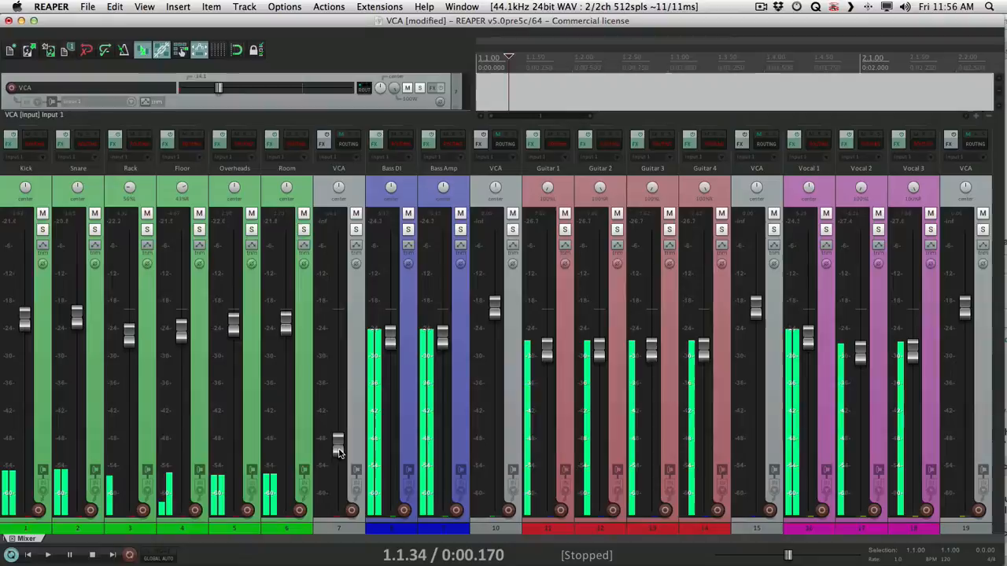
{"action": "left_click_drag", "start_coordinate": [338, 448], "coordinate": [339, 260]}
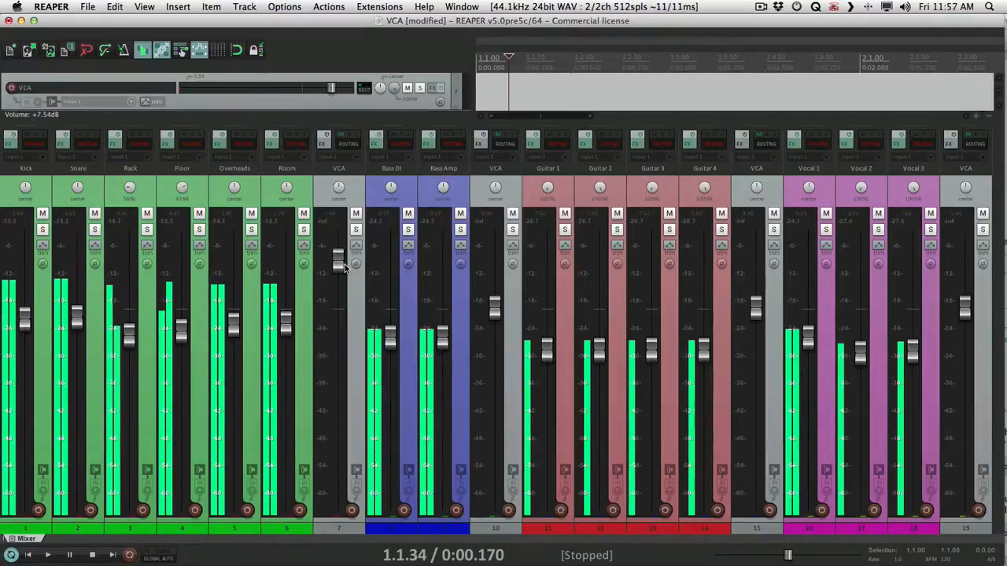
{"action": "left_click_drag", "start_coordinate": [339, 260], "coordinate": [338, 315]}
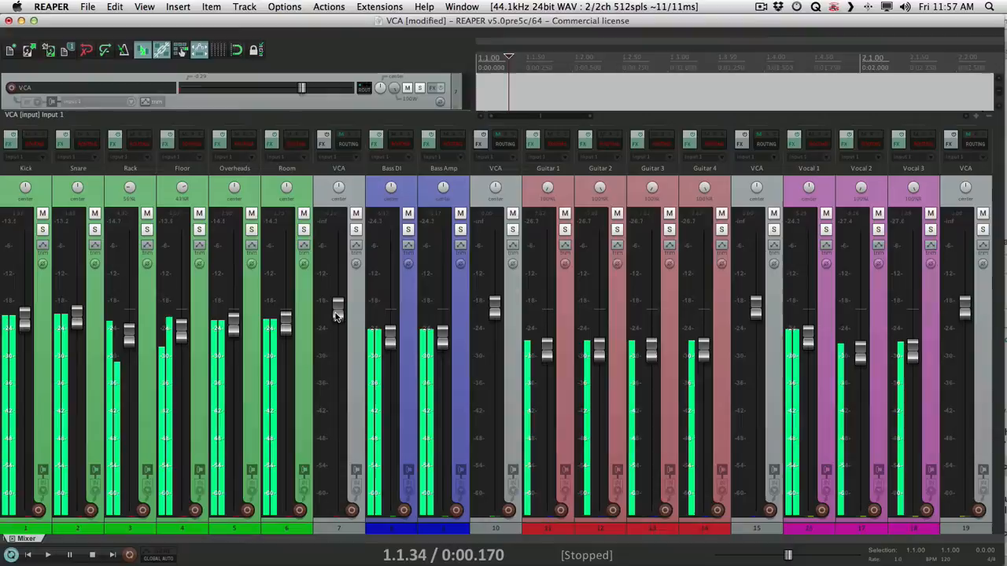
Step: Pull VCA 1 down so the drums sit quieter and set its automation mode to Touch
{"action": "left_click_drag", "start_coordinate": [338, 302], "coordinate": [338, 460]}
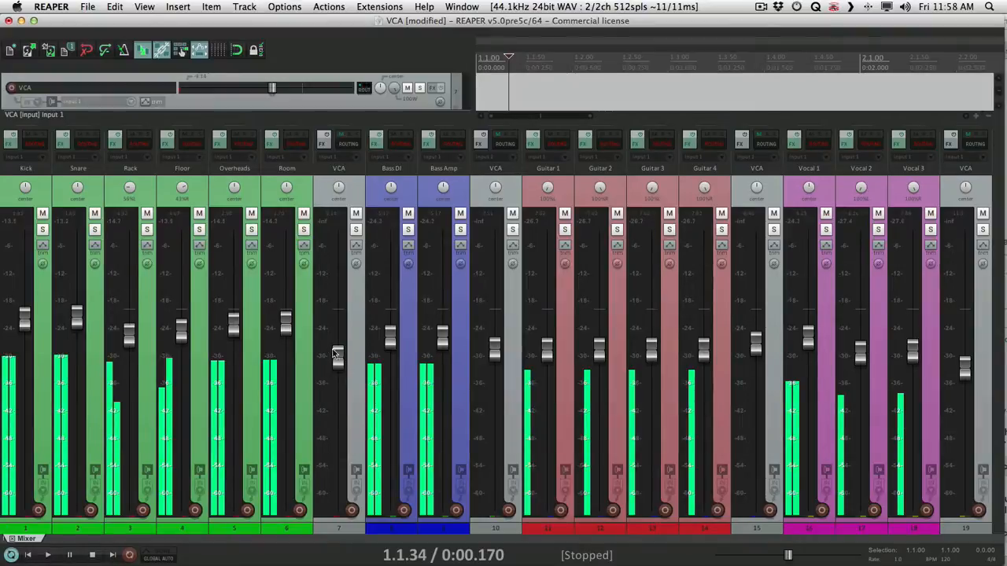
{"action": "left_click_drag", "start_coordinate": [337, 349], "coordinate": [338, 307]}
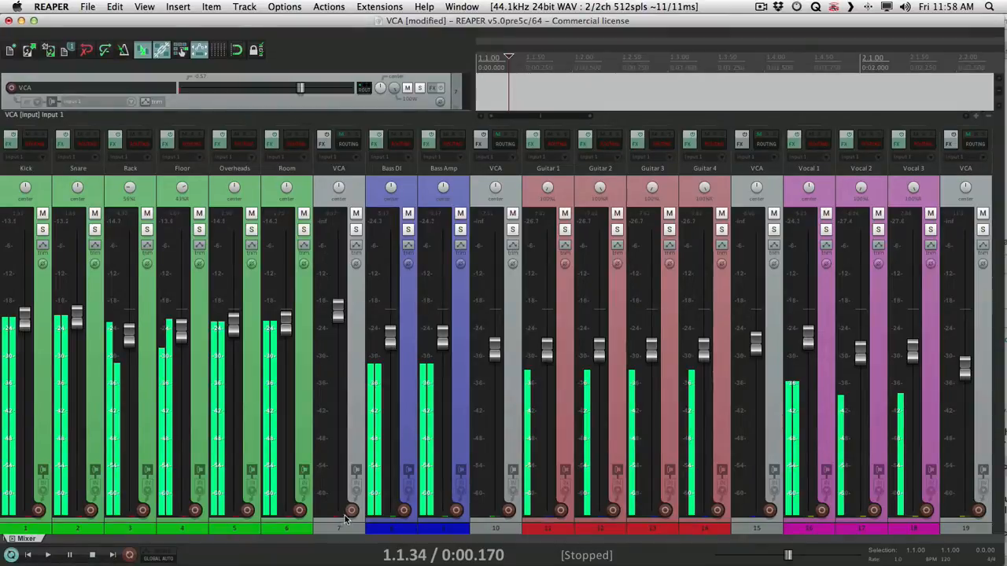
{"action": "left_click", "coordinate": [338, 519]}
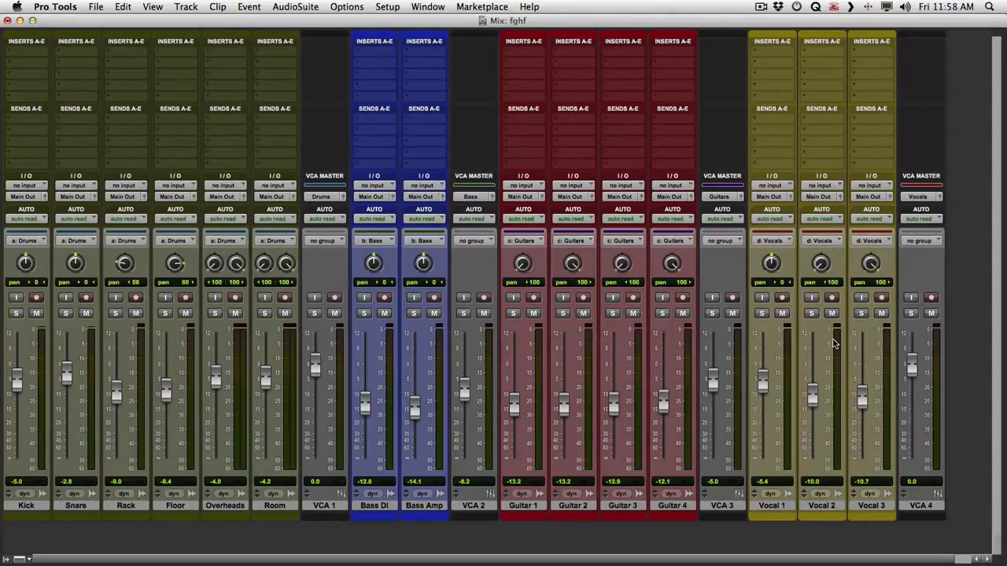
{"action": "mouse_move", "coordinate": [453, 345]}
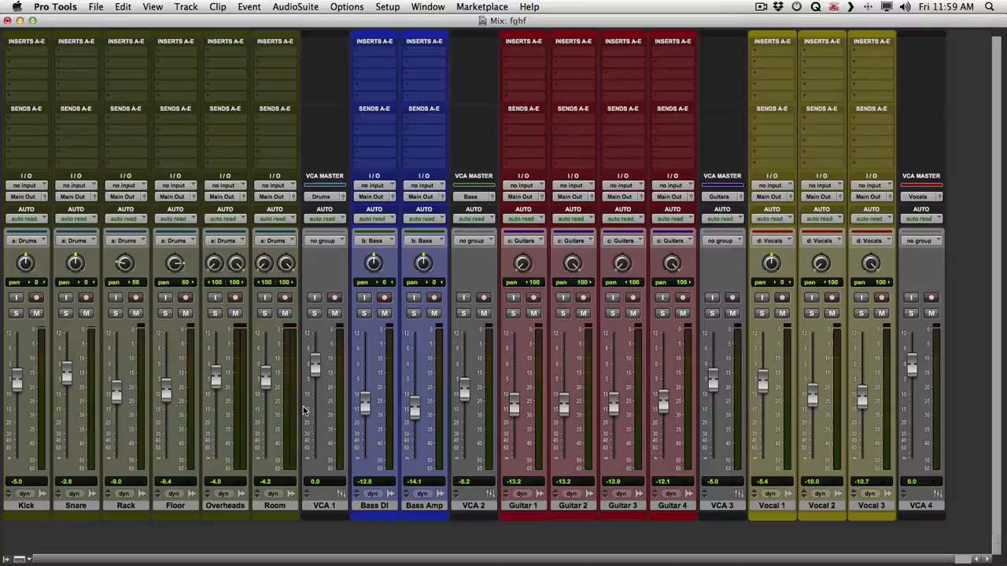
{"action": "mouse_move", "coordinate": [217, 416]}
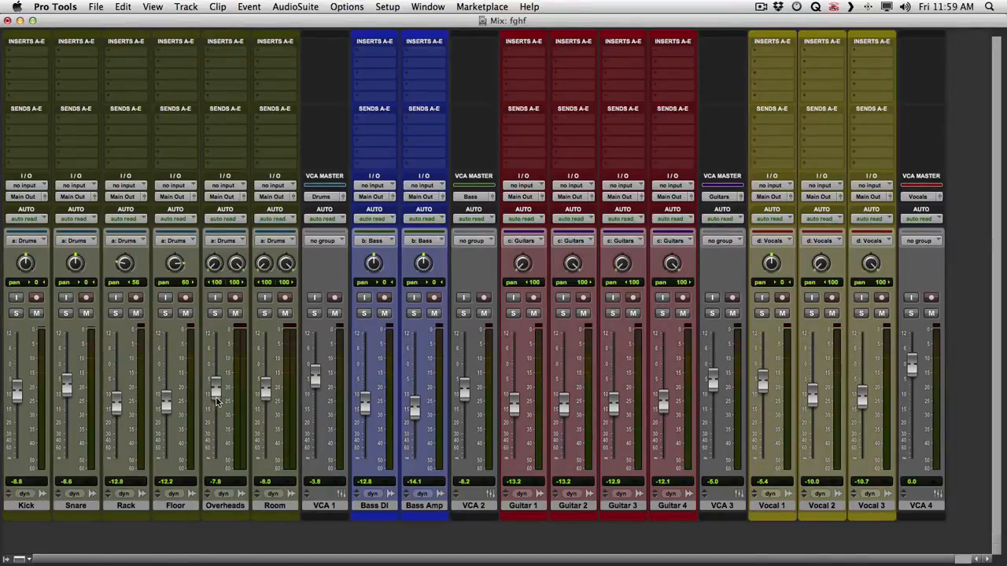
{"action": "mouse_move", "coordinate": [318, 385]}
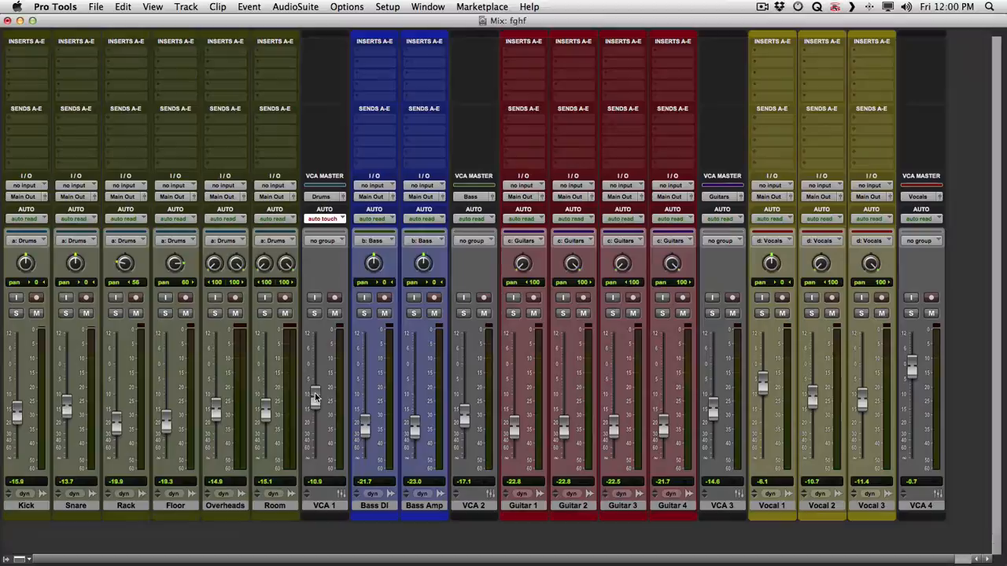
Step: Change VCA 1's automation mode so it reads 0.0, then raise the grouped drum tracks together
{"action": "left_click", "coordinate": [324, 219]}
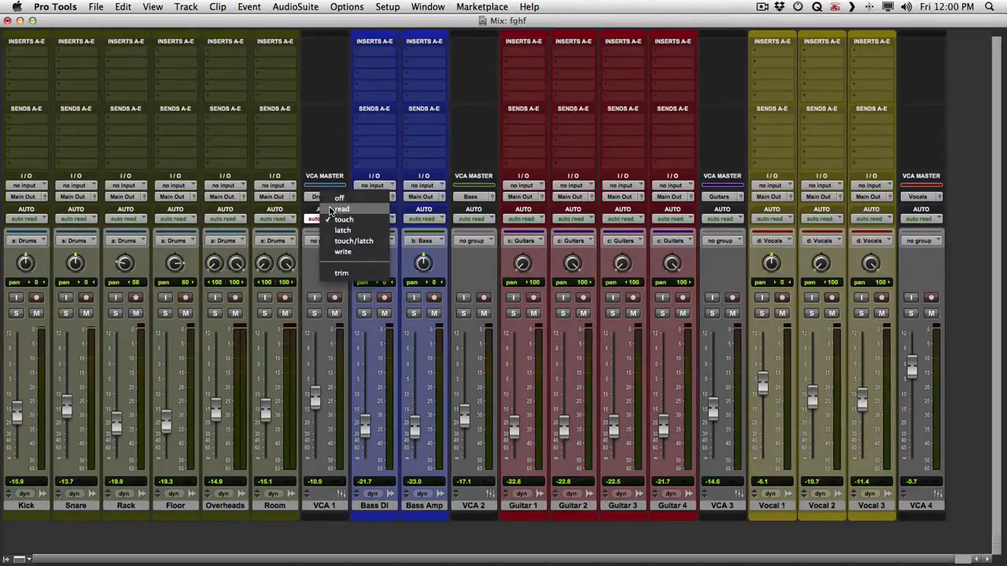
{"action": "left_click", "coordinate": [339, 198]}
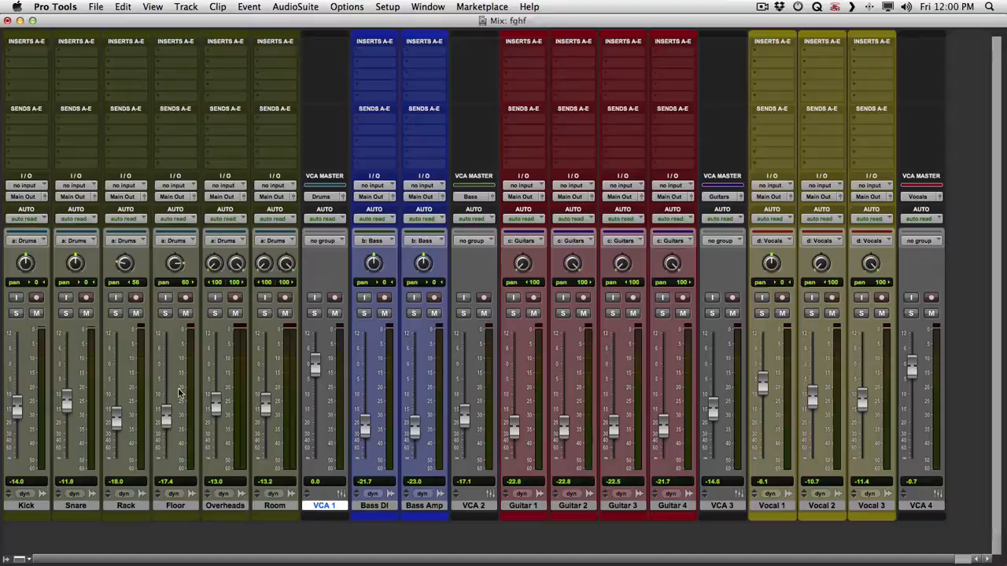
{"action": "left_click_drag", "start_coordinate": [315, 393], "coordinate": [315, 349]}
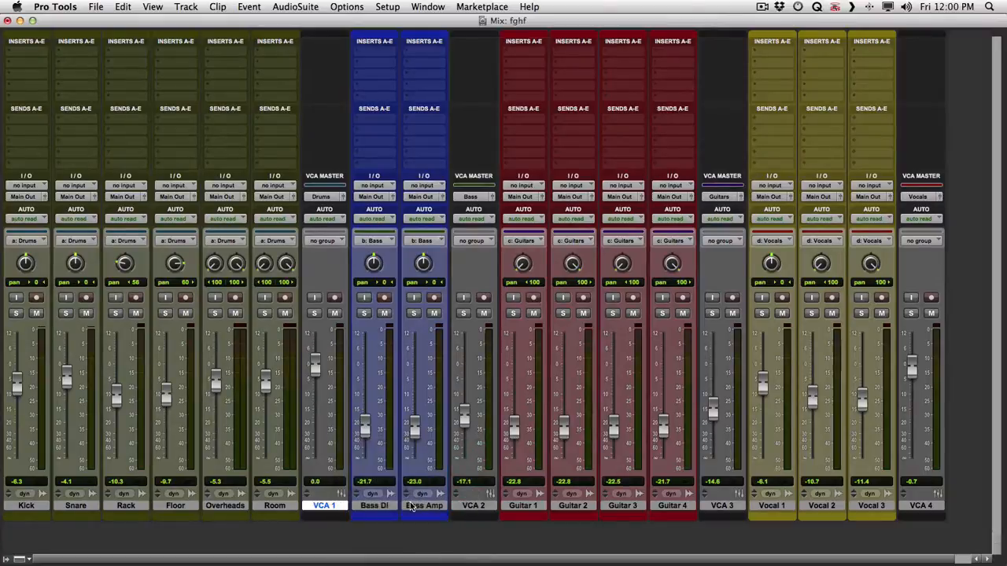
{"action": "mouse_move", "coordinate": [334, 372]}
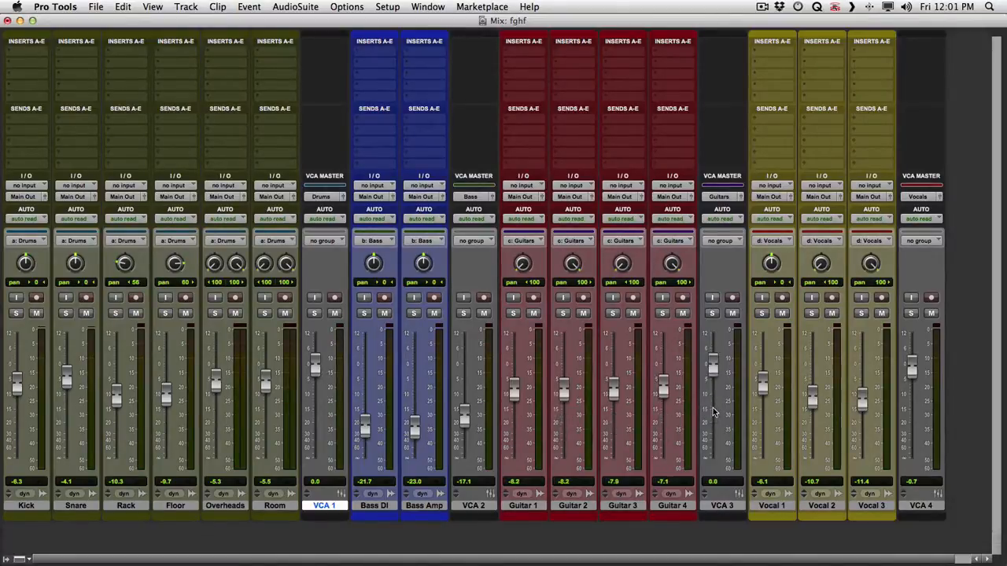
{"action": "mouse_move", "coordinate": [714, 375]}
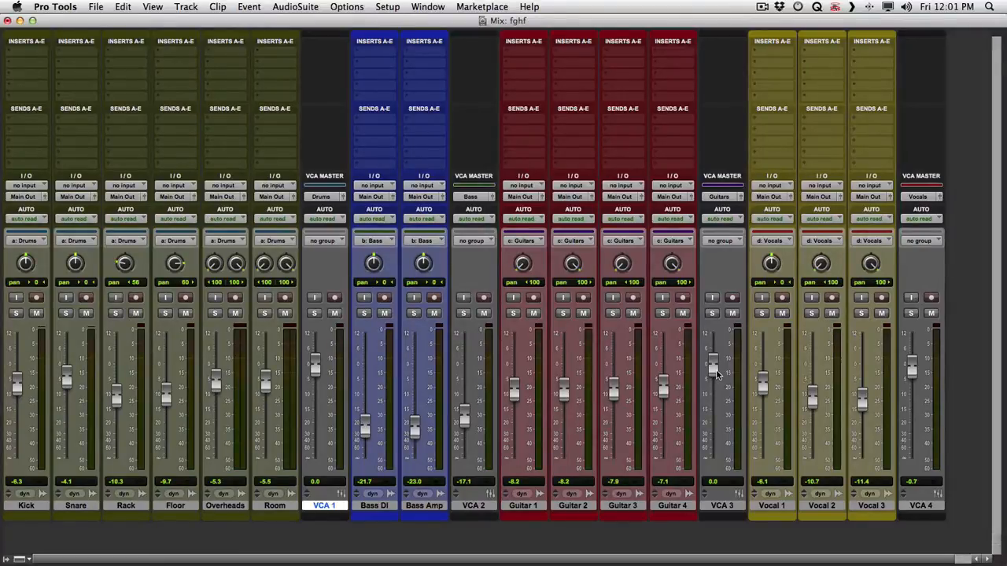
Step: Lower VCA 3 to -4.0 so the guitar tracks follow it down
{"action": "left_click_drag", "start_coordinate": [711, 375], "coordinate": [711, 390]}
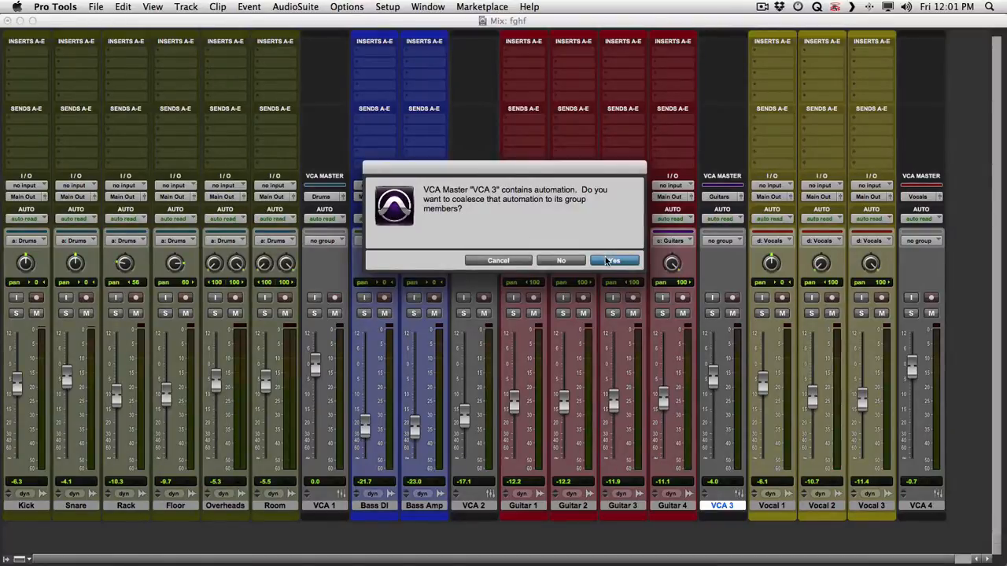
{"action": "left_click", "coordinate": [613, 261]}
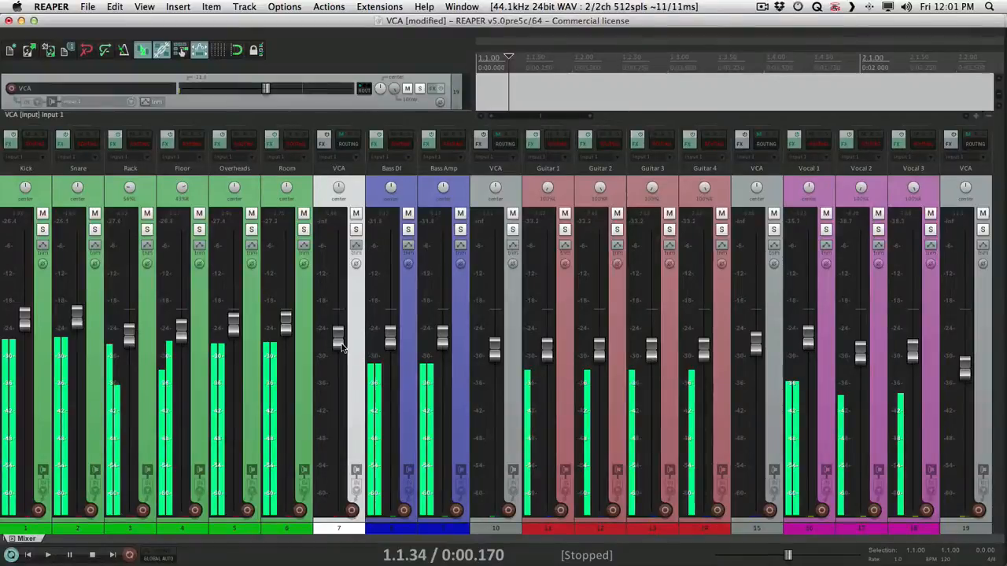
Step: Pull the REAPER drums VCA fader down to lower the drum group
{"action": "left_click_drag", "start_coordinate": [338, 331], "coordinate": [338, 409]}
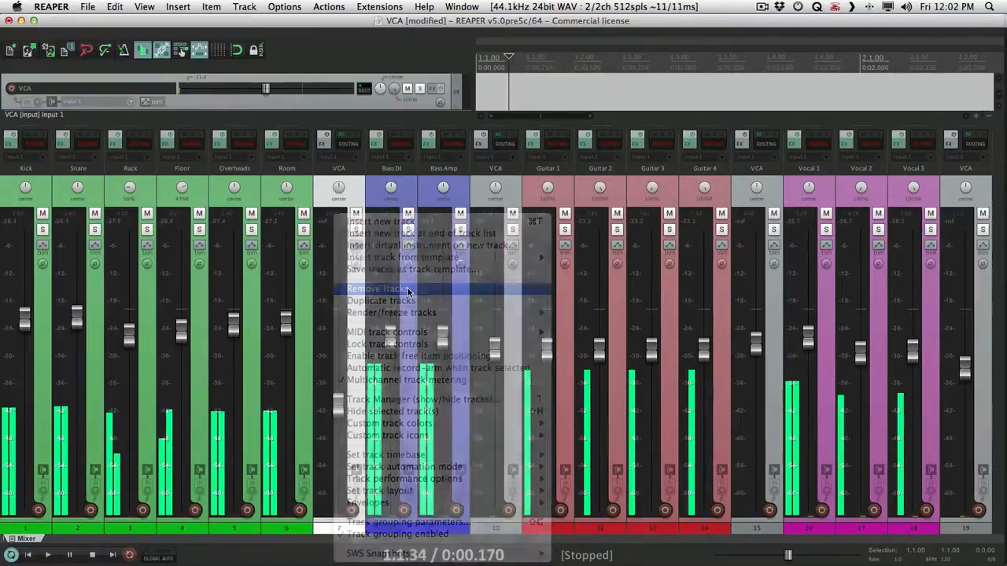
Step: Remove the drums VCA track from REAPER's mixer, then adjust the drum and Guitar 1 levels
{"action": "left_click", "coordinate": [381, 290]}
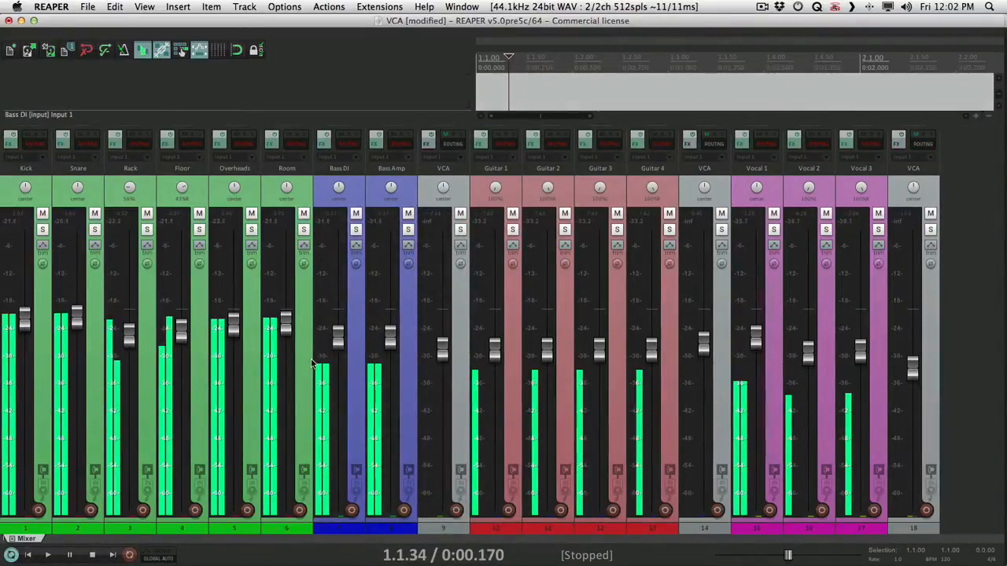
{"action": "left_click_drag", "start_coordinate": [321, 362], "coordinate": [322, 385]}
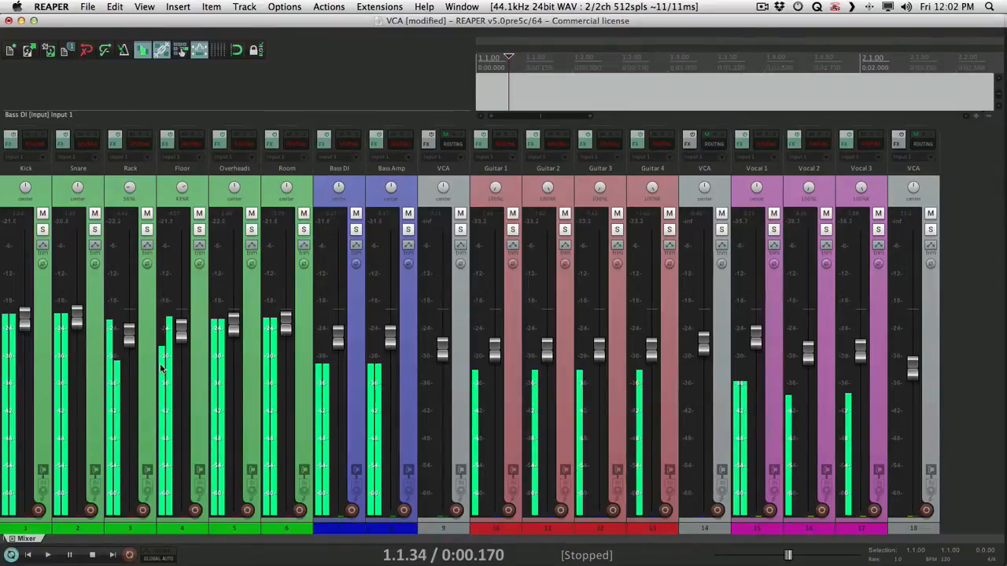
{"action": "mouse_move", "coordinate": [219, 383]}
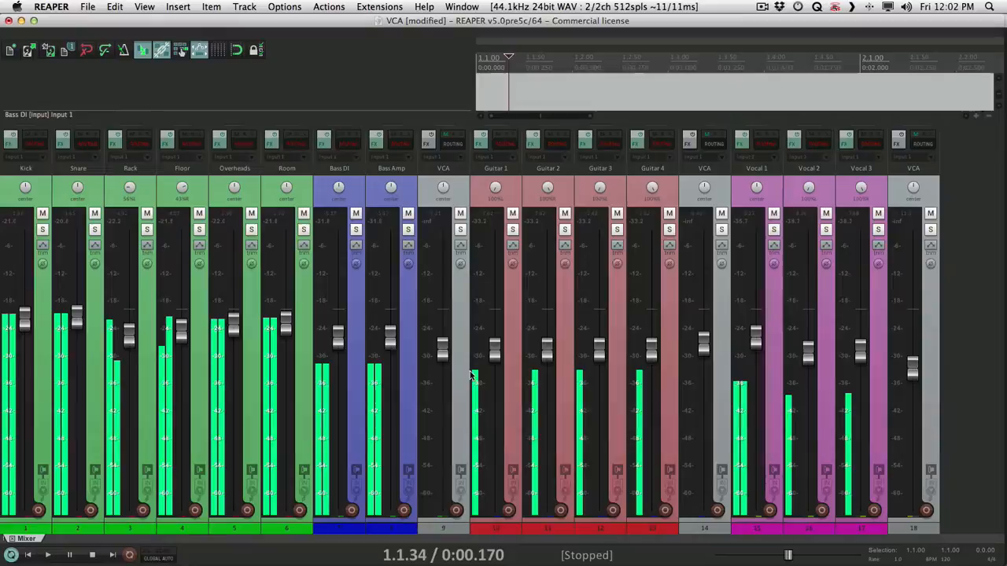
{"action": "left_click_drag", "start_coordinate": [444, 374], "coordinate": [444, 448]}
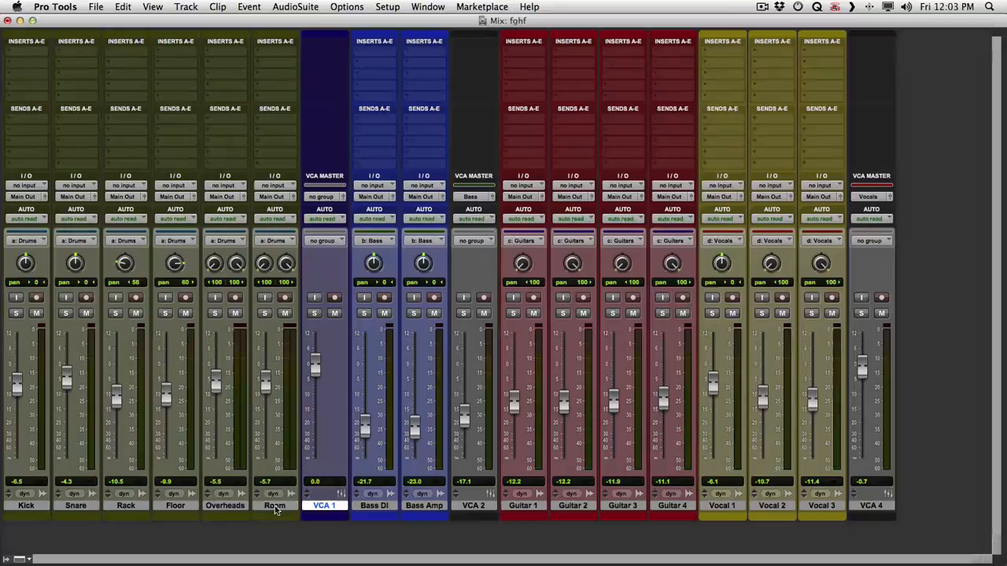
Step: Assign group 'a - Drums' to VCA 1 and move it up and down so all drums follow
{"action": "left_click", "coordinate": [324, 240]}
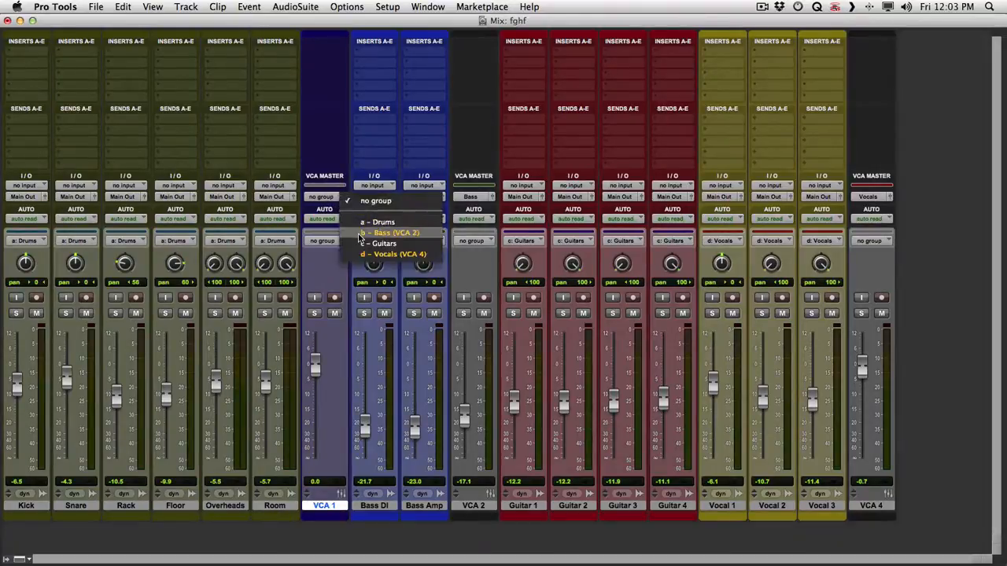
{"action": "left_click", "coordinate": [378, 221]}
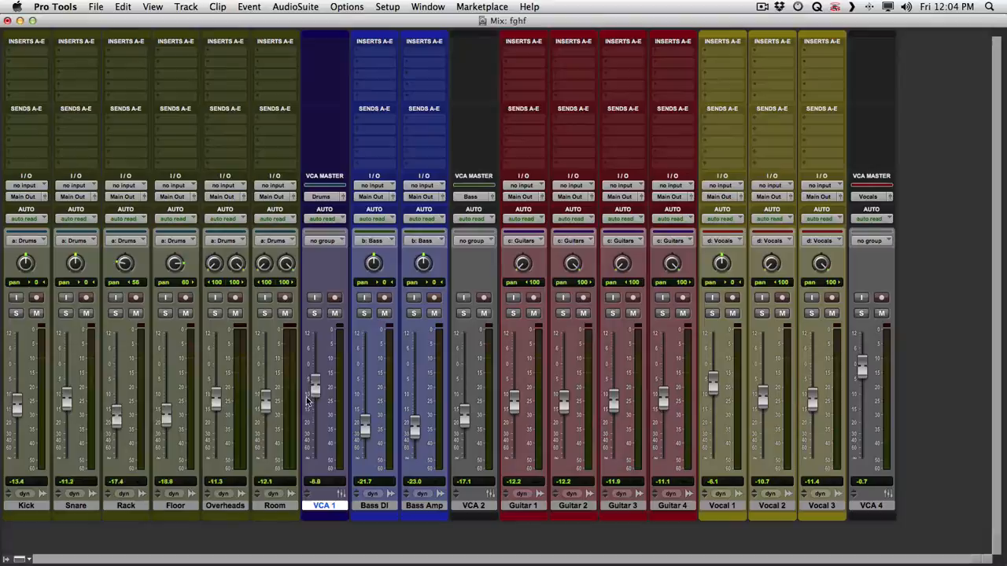
{"action": "left_click_drag", "start_coordinate": [314, 396], "coordinate": [315, 371]}
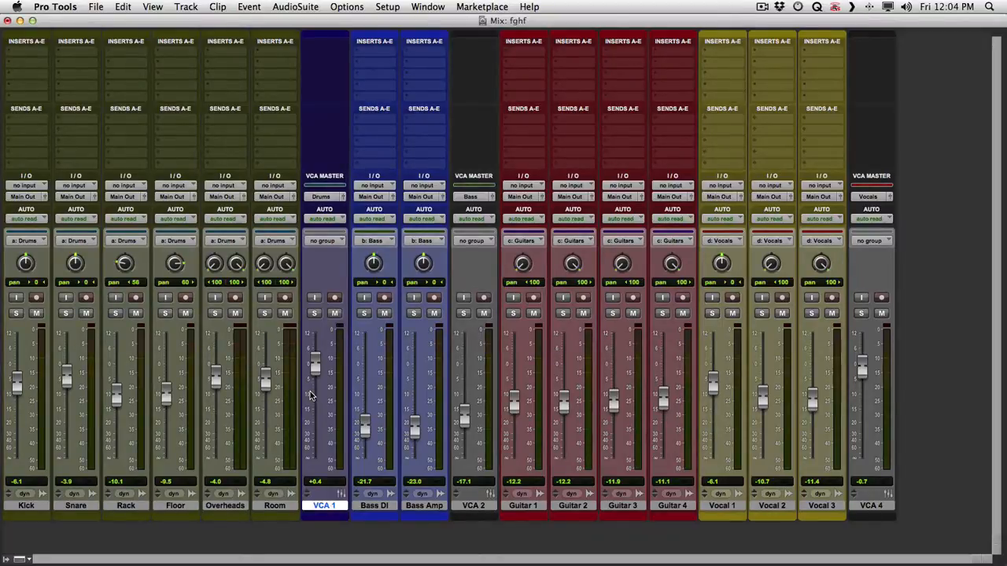
{"action": "mouse_move", "coordinate": [327, 382]}
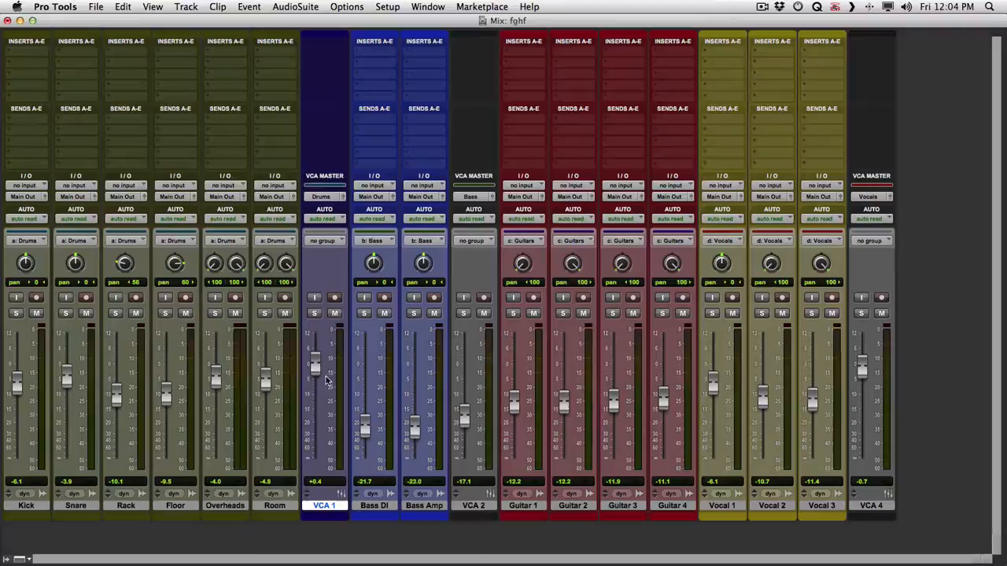
{"action": "left_click_drag", "start_coordinate": [315, 370], "coordinate": [315, 385]}
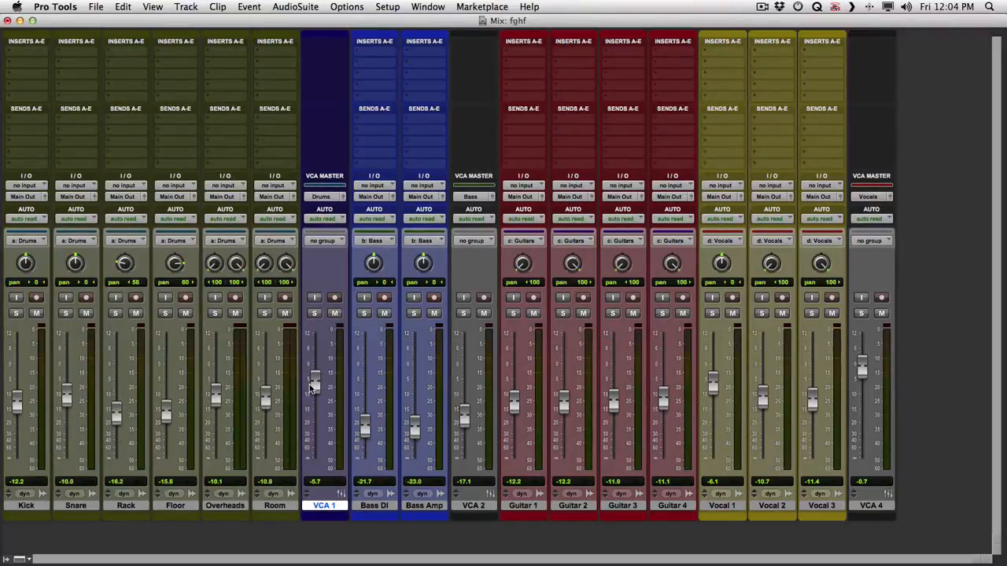